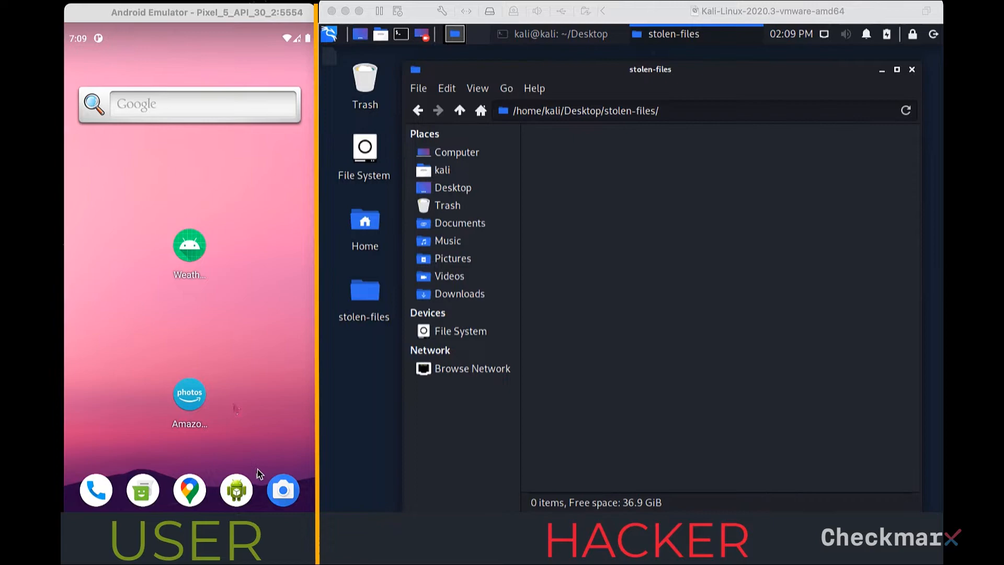
- Launch the Weather app showing the sunny 27°F forecast
left_click(190, 393)
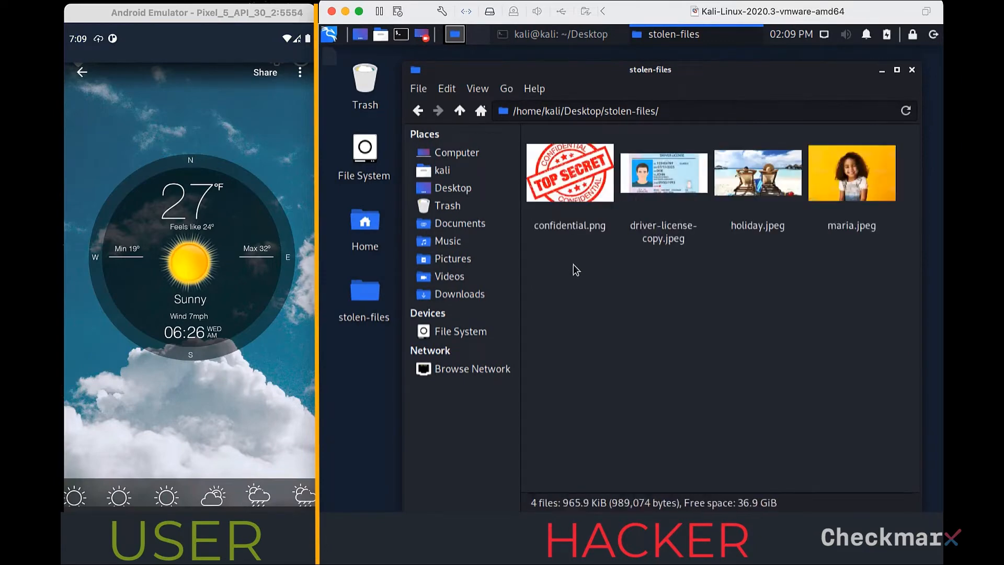
- Open /home/kali/Desktop/stolen-files, now empty with 0 items
double_click(569, 173)
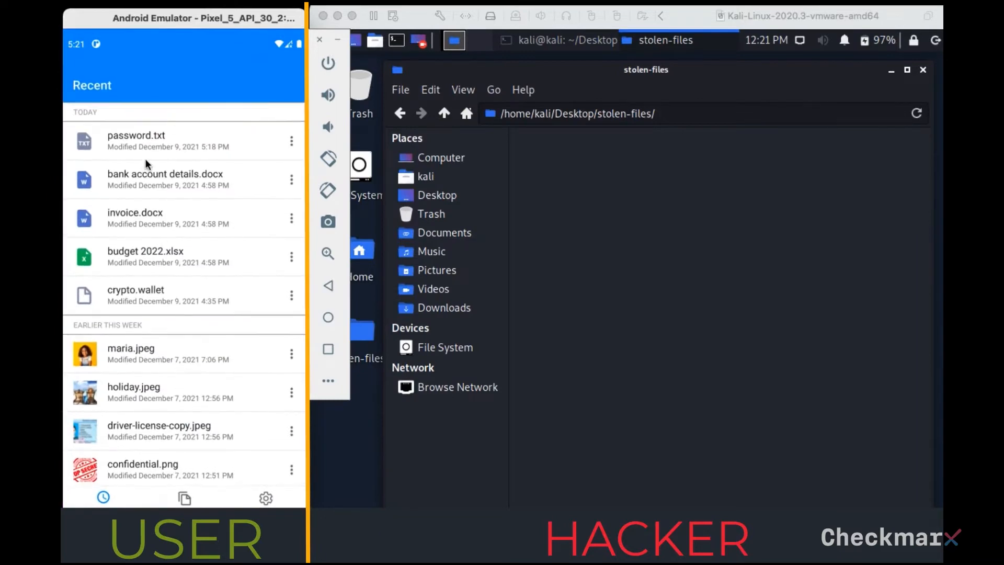
- View password.txt from Recent files, then return to the list
left_click(136, 140)
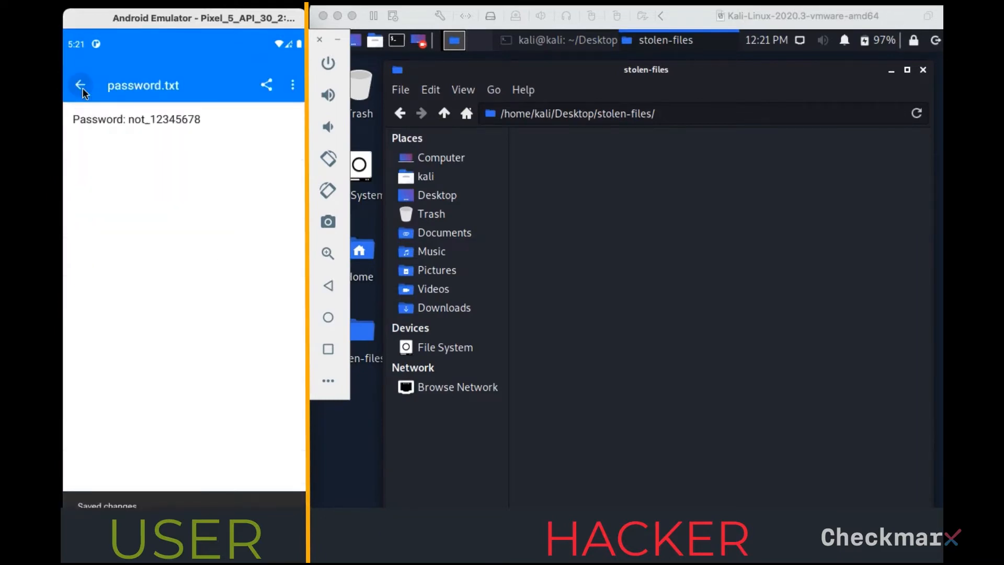
left_click(81, 84)
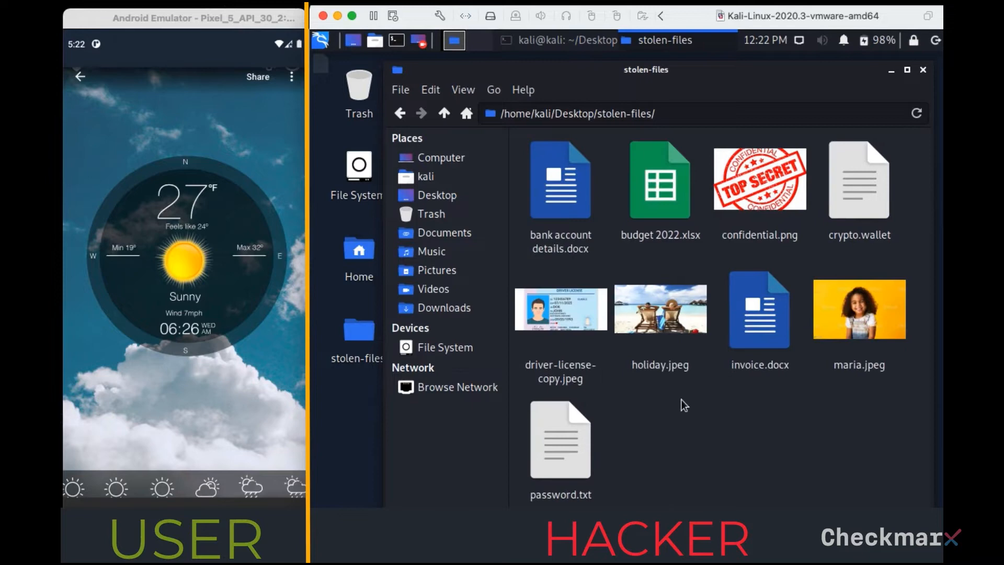
- View the twelve exfiltrated files, including george.jpg and weather.jpg, in stolen-files
double_click(560, 440)
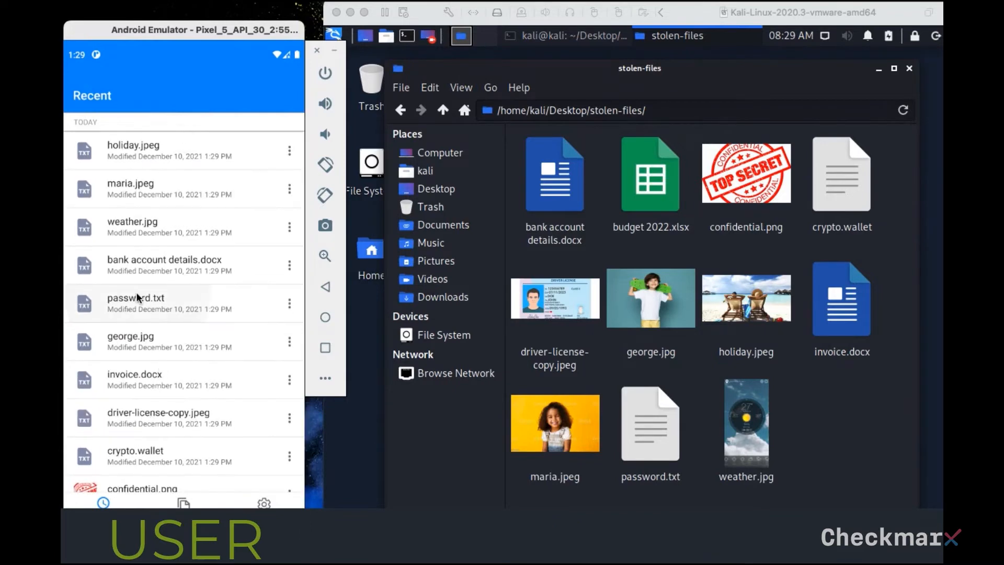
- Open _RANSOMWARE_NOTE.txt from Recent files, showing the 1 Bitcoin ransom demand
left_click(136, 303)
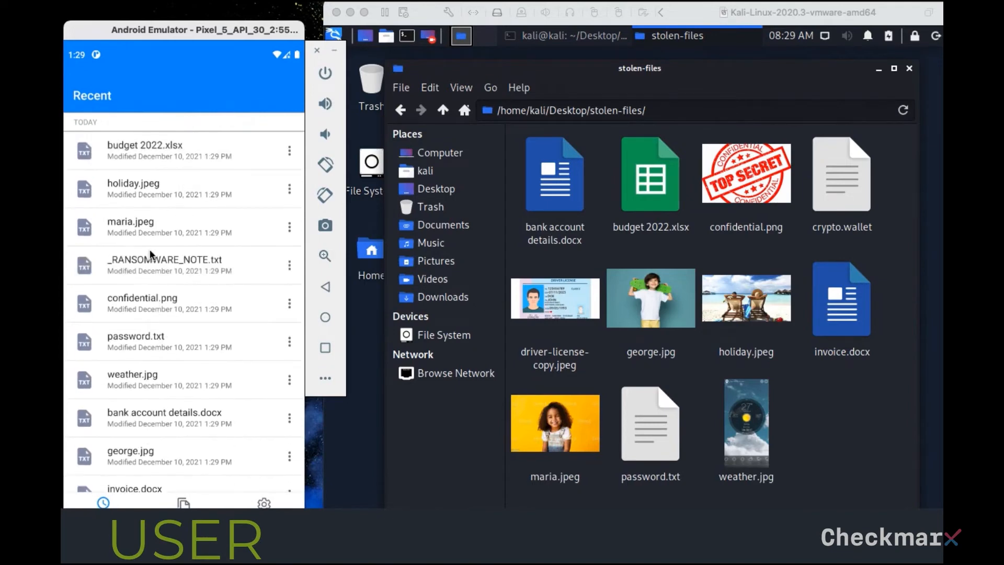
left_click(161, 264)
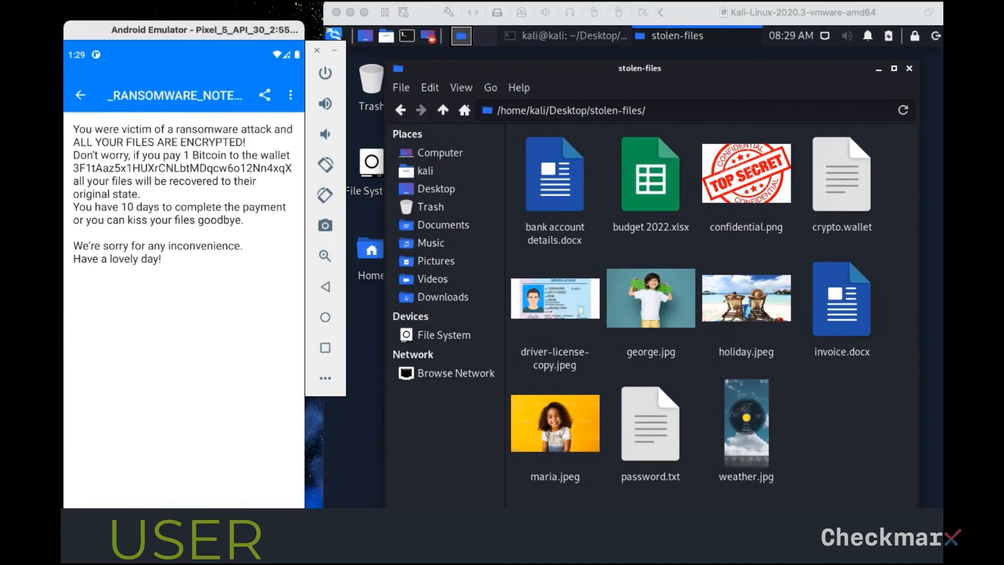